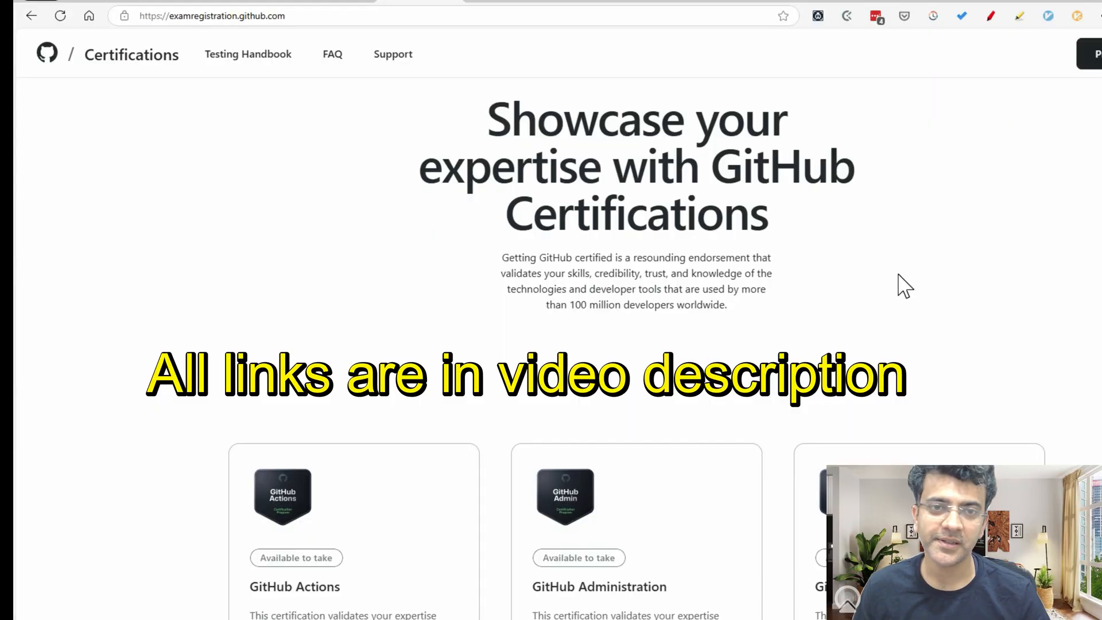
Review the Copilot certification's skills measured and preparation paths, then launch its study guide
{"action": "scroll", "scroll_direction": "down", "scroll_amount": 3}
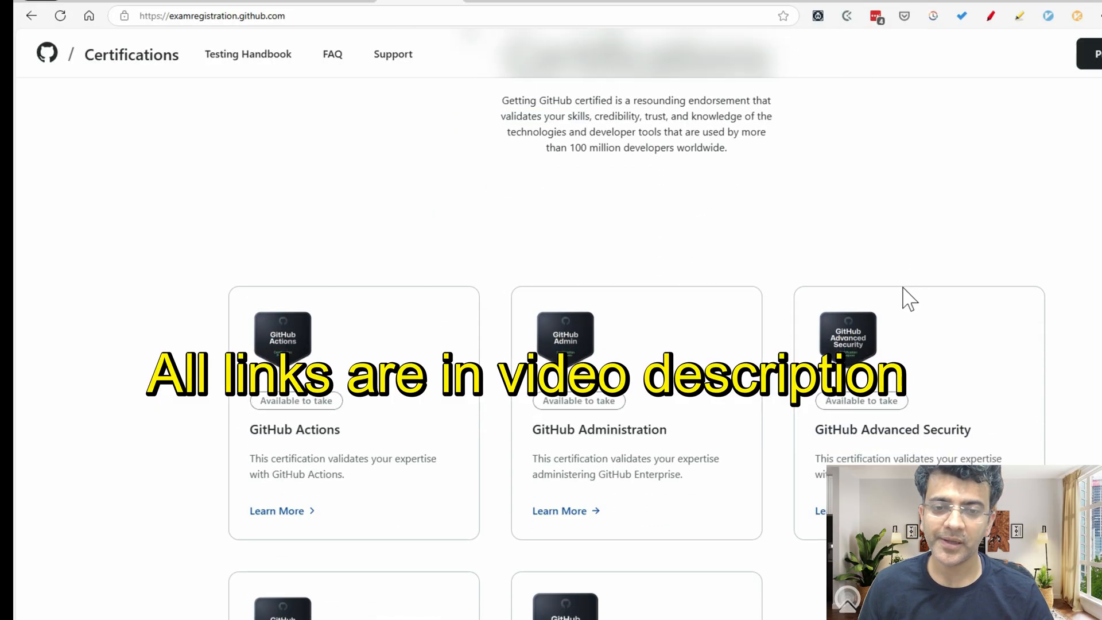
{"action": "scroll", "scroll_direction": "down", "scroll_amount": 3}
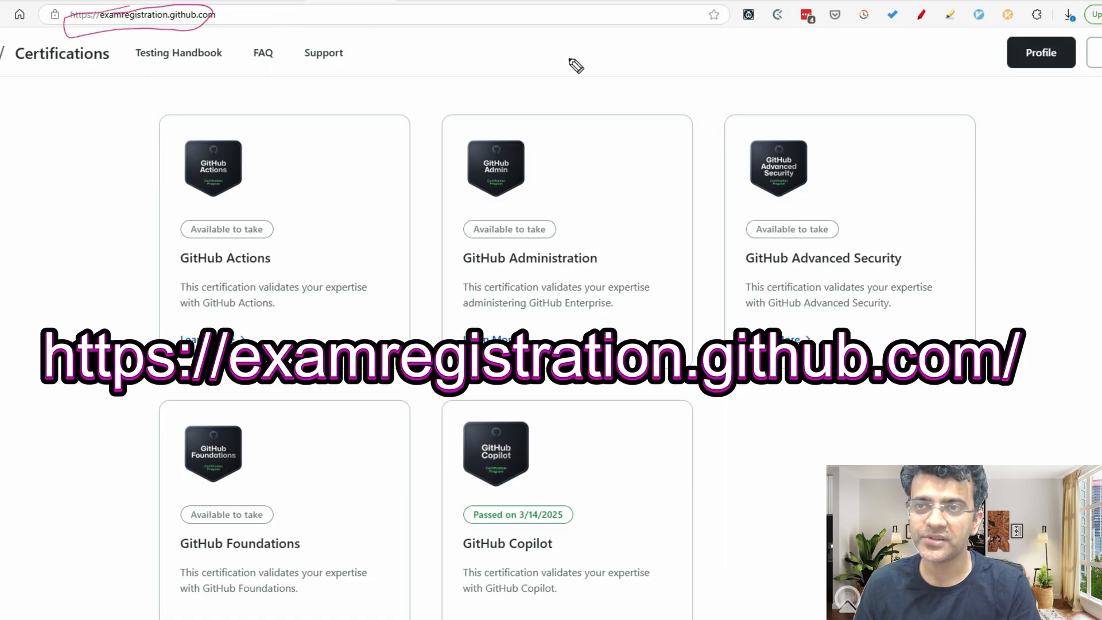
{"action": "mouse_move", "coordinate": [998, 104]}
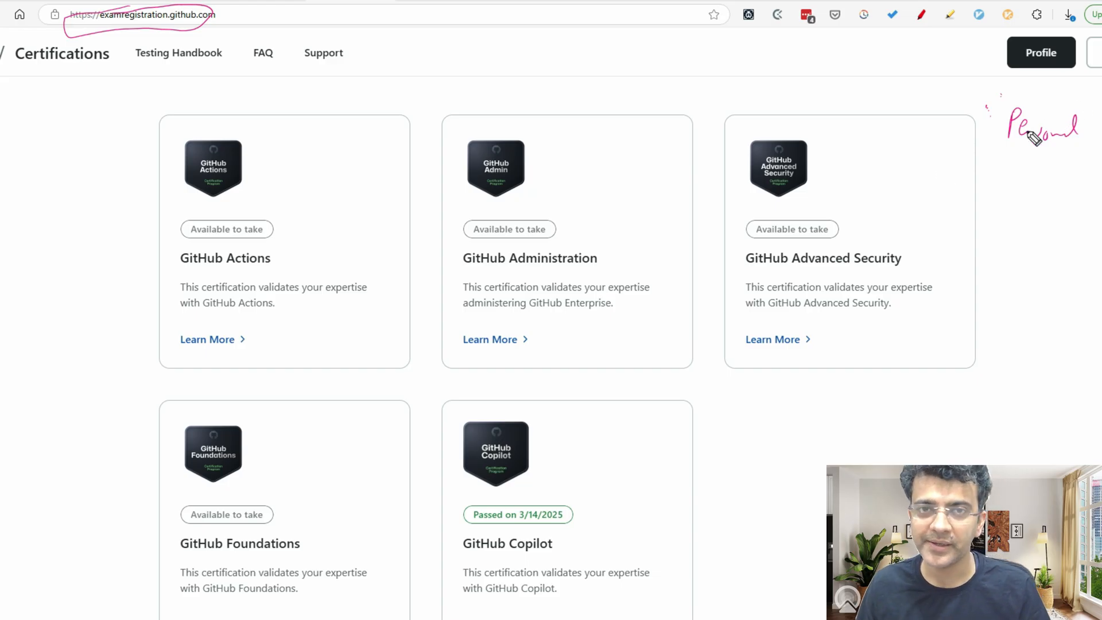
{"action": "mouse_move", "coordinate": [622, 424]}
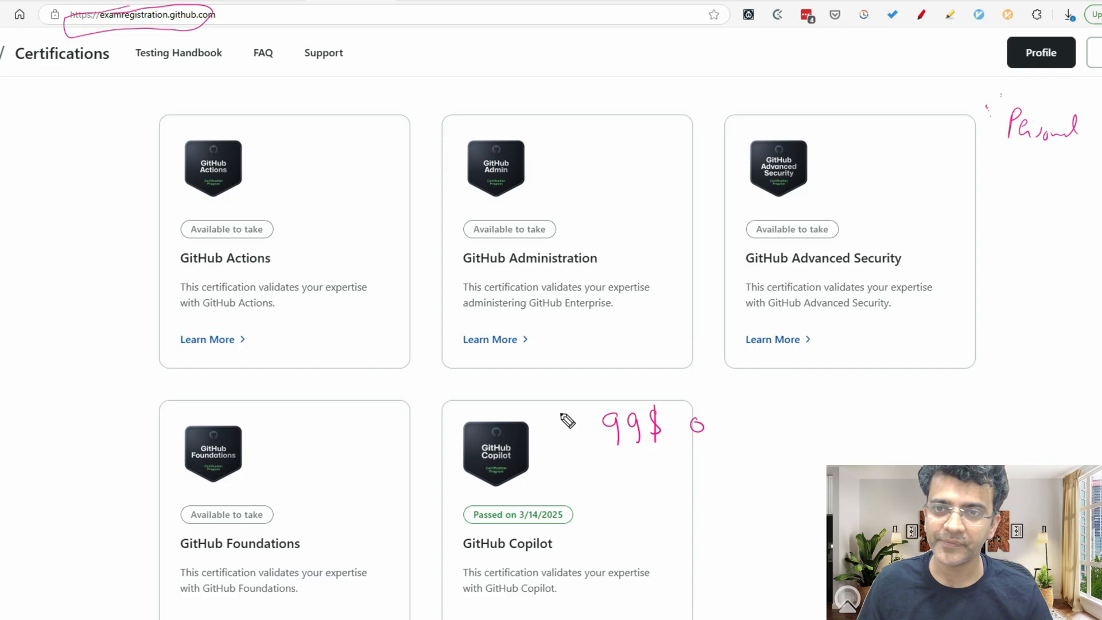
{"action": "mouse_move", "coordinate": [564, 314]}
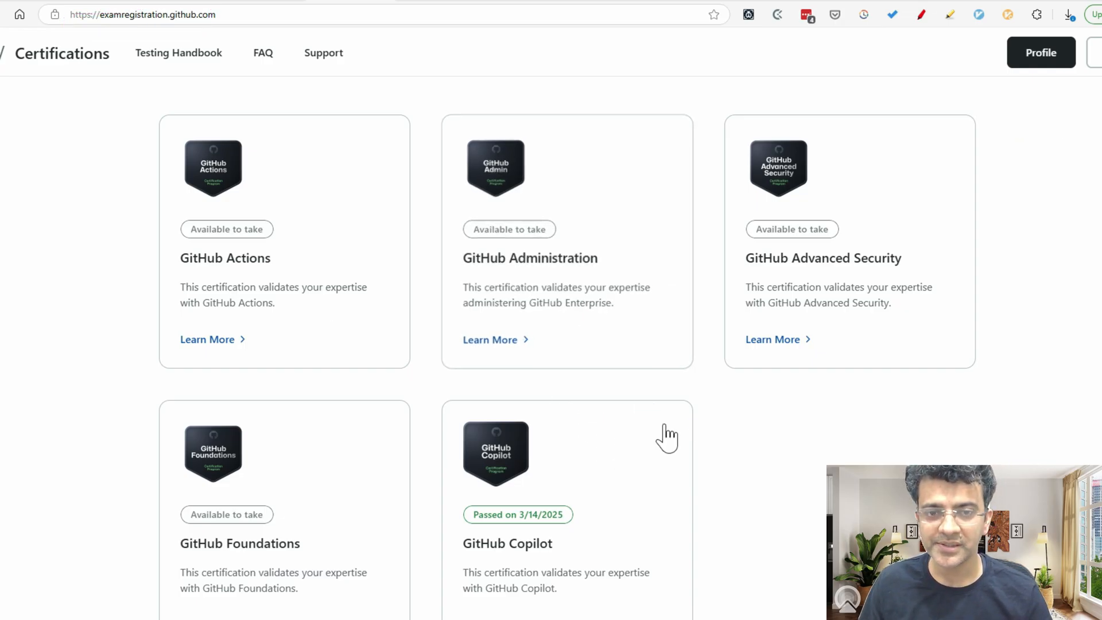
{"action": "scroll", "scroll_direction": "down", "scroll_amount": 3}
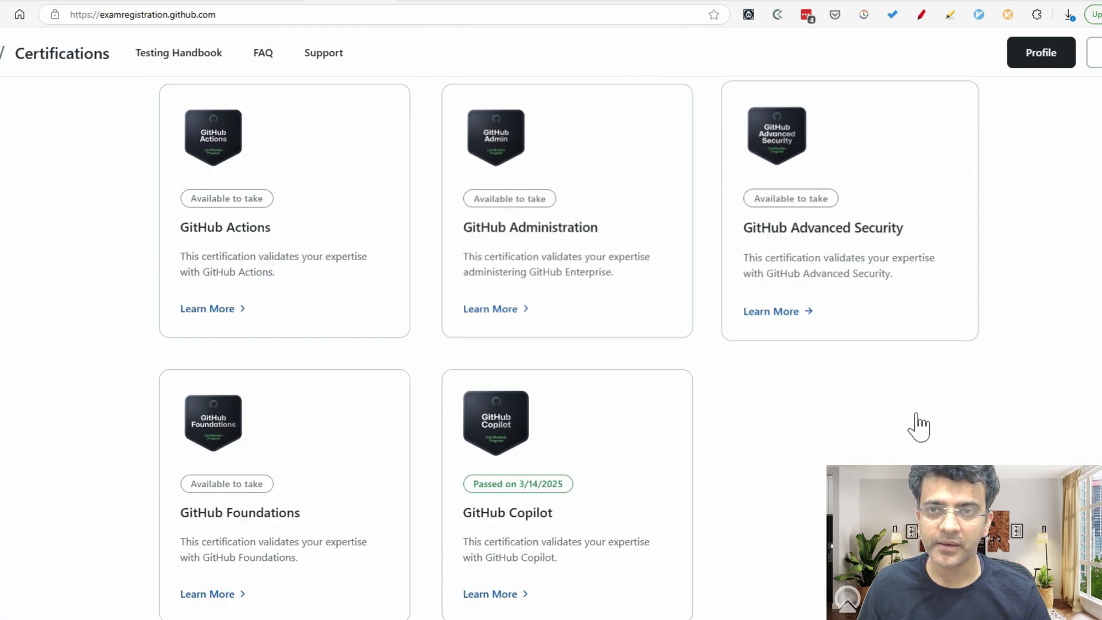
{"action": "scroll", "scroll_direction": "down", "scroll_amount": 3}
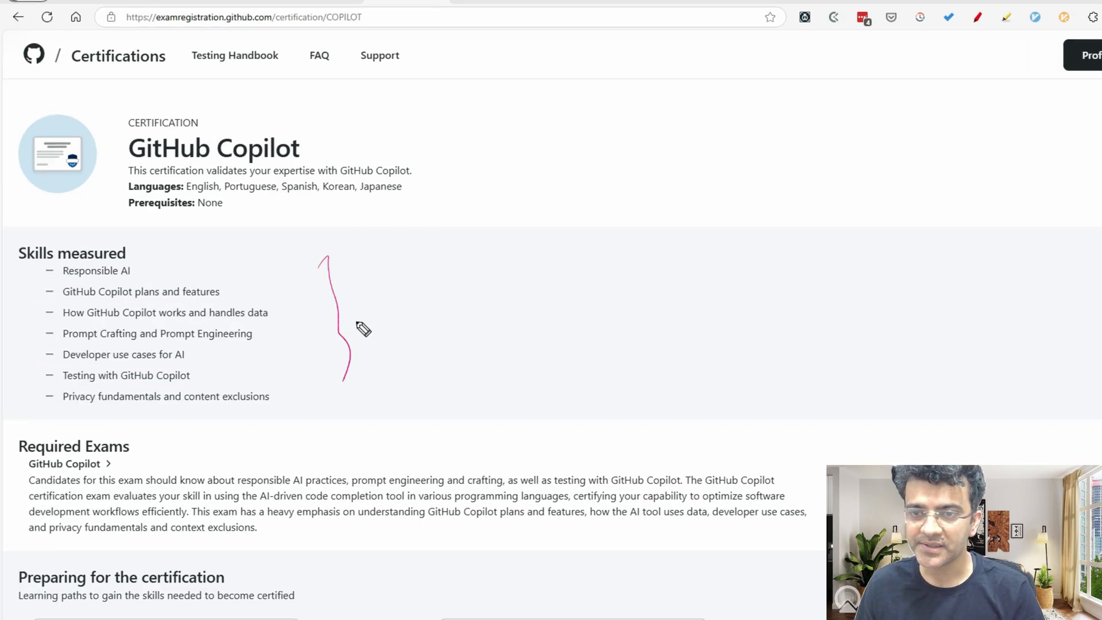
{"action": "left_click_drag", "start_coordinate": [377, 292], "coordinate": [401, 320]}
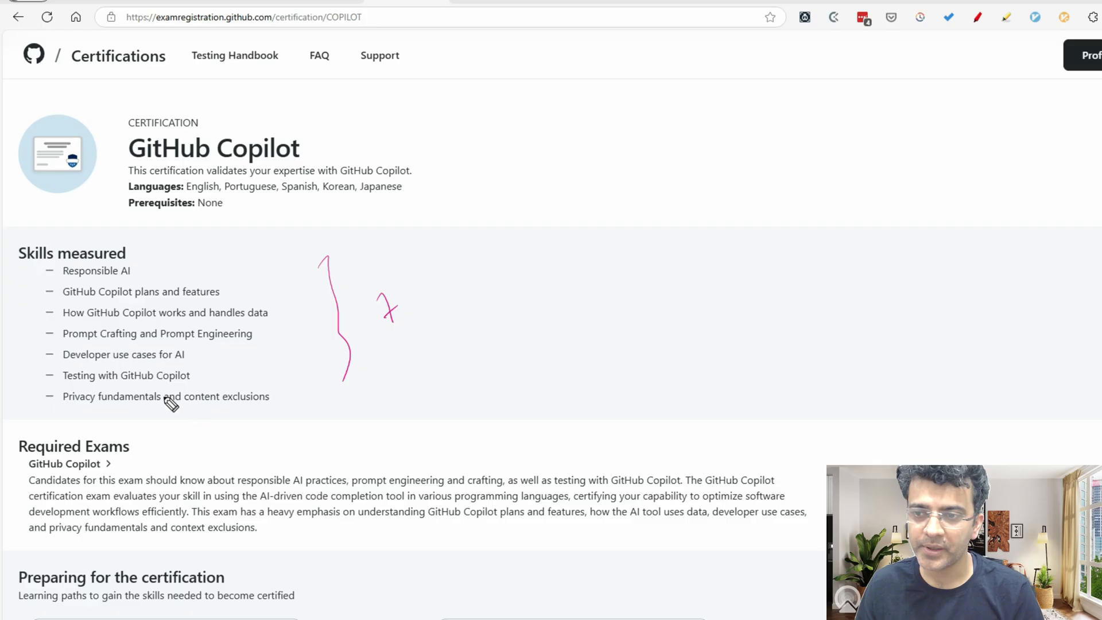
{"action": "mouse_move", "coordinate": [226, 200]}
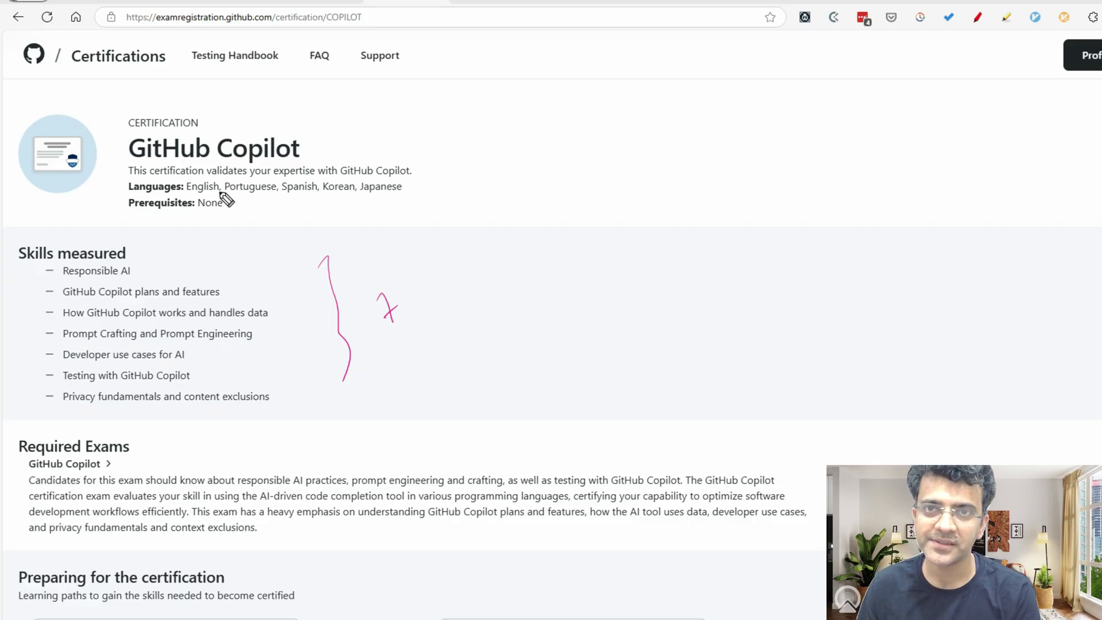
{"action": "mouse_move", "coordinate": [592, 412]}
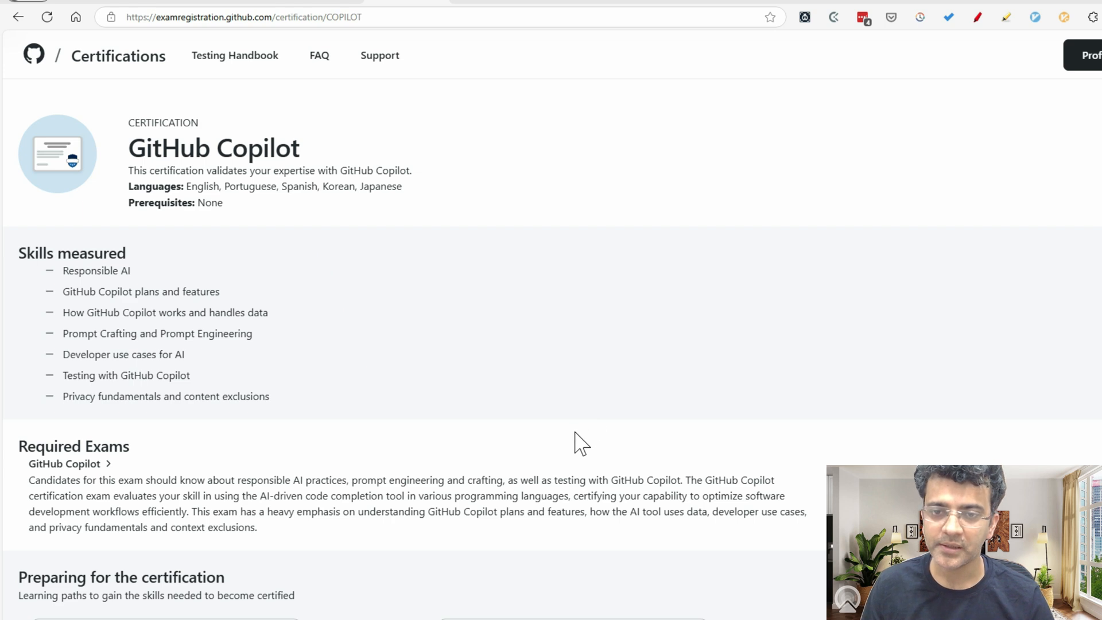
{"action": "scroll", "scroll_direction": "down", "scroll_amount": 3}
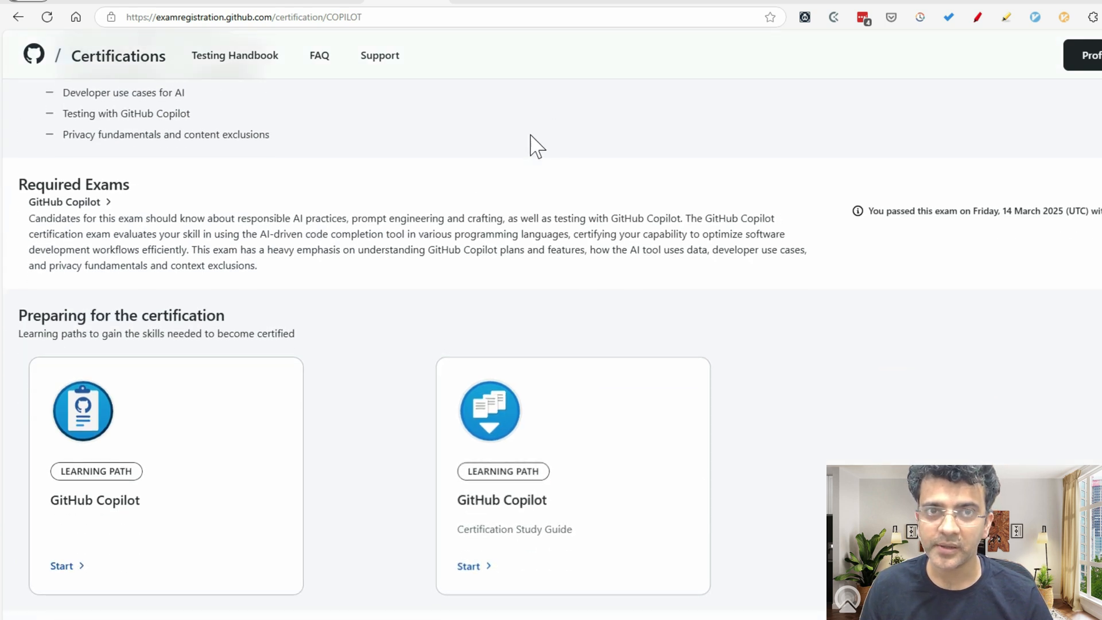
{"action": "left_click", "coordinate": [60, 565]}
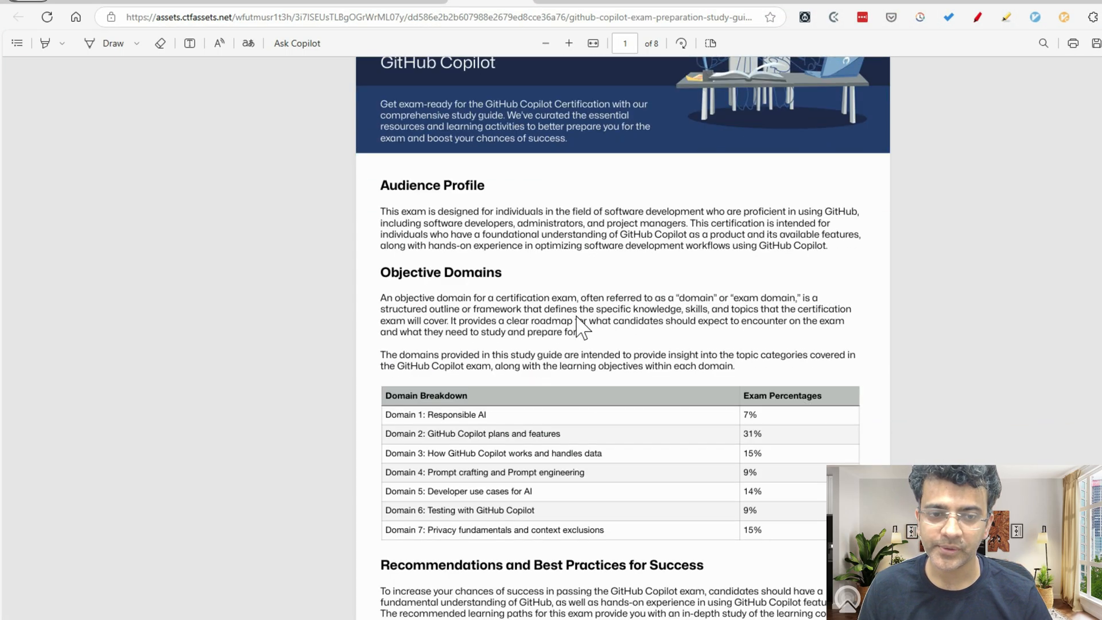
Review the study guide's domain percentages and Content Resources, then go to GitHub Copilot Fundamentals on Microsoft Learn
{"action": "scroll", "scroll_direction": "down", "scroll_amount": 3}
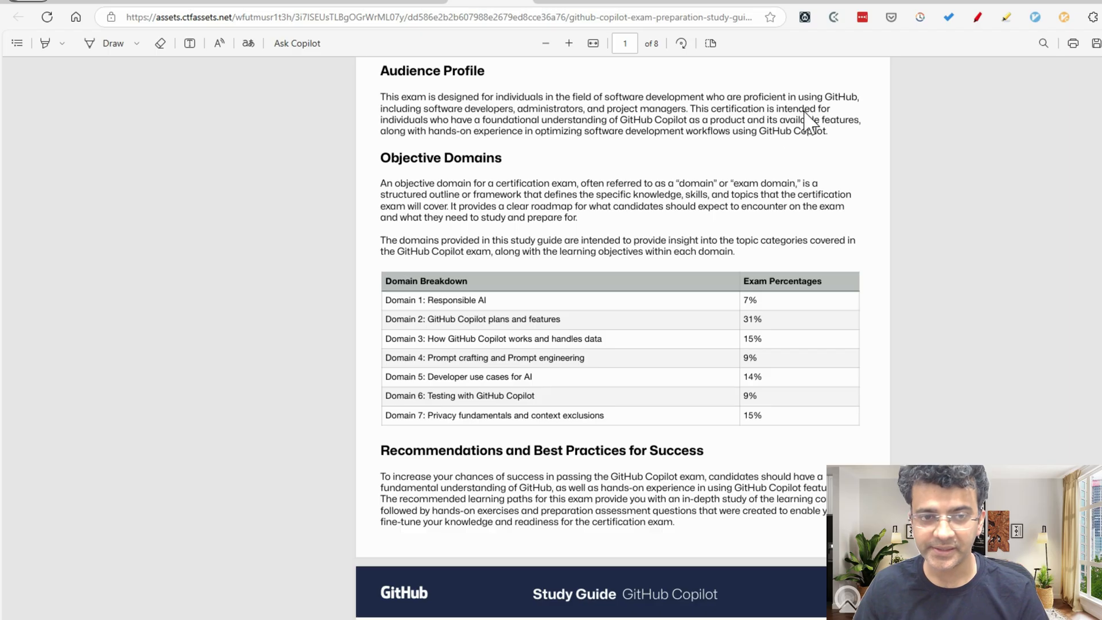
{"action": "left_click_drag", "start_coordinate": [744, 295], "coordinate": [765, 418]}
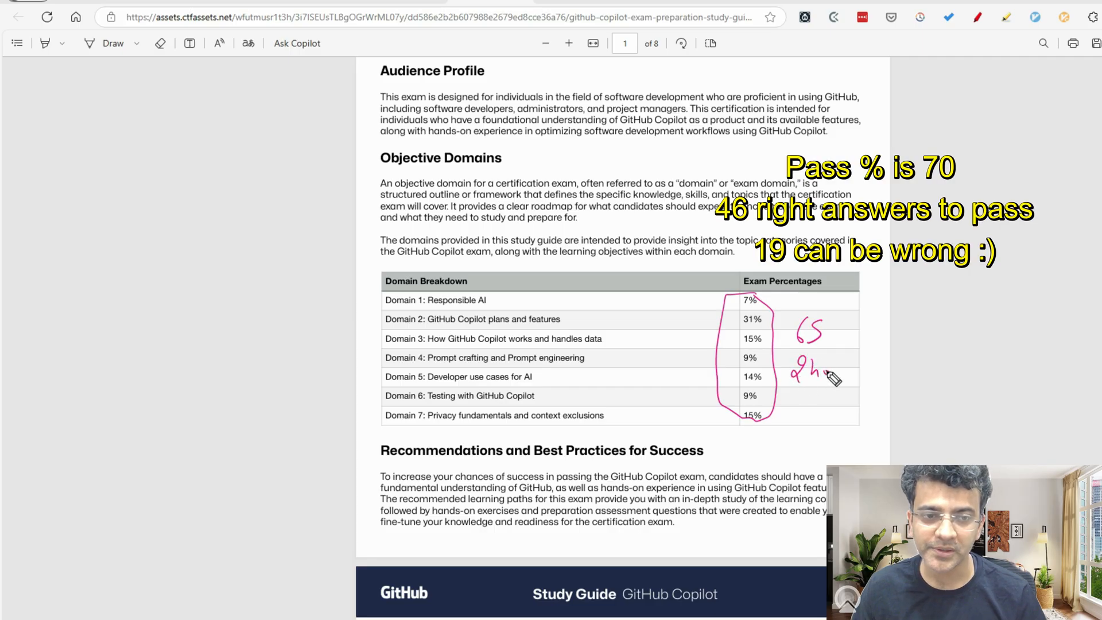
{"action": "left_click_drag", "start_coordinate": [818, 372], "coordinate": [850, 371]}
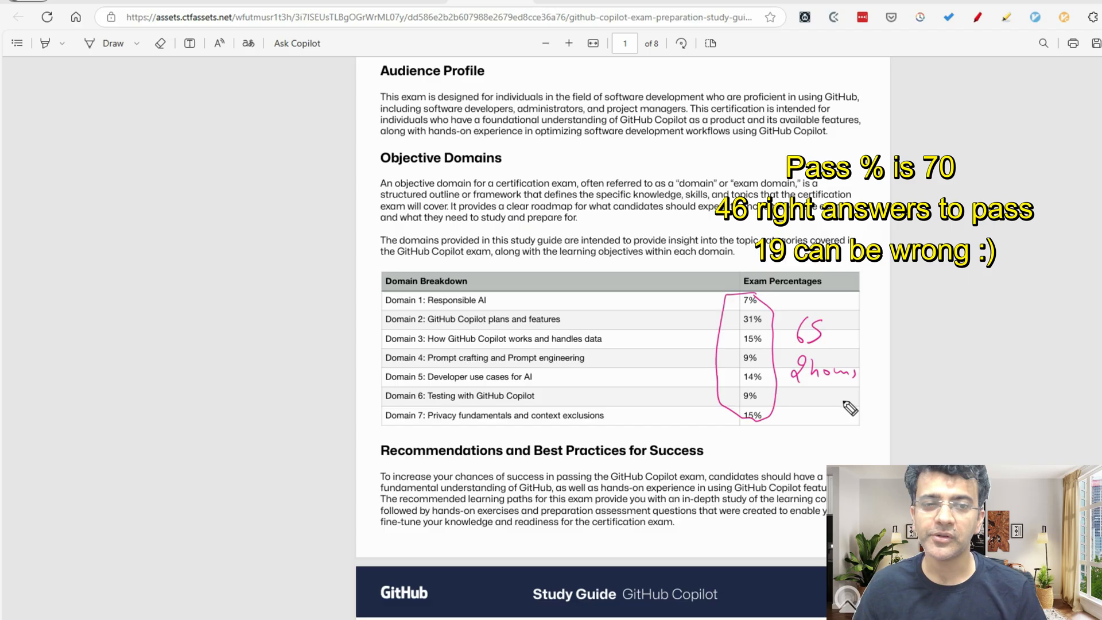
{"action": "mouse_move", "coordinate": [844, 400]}
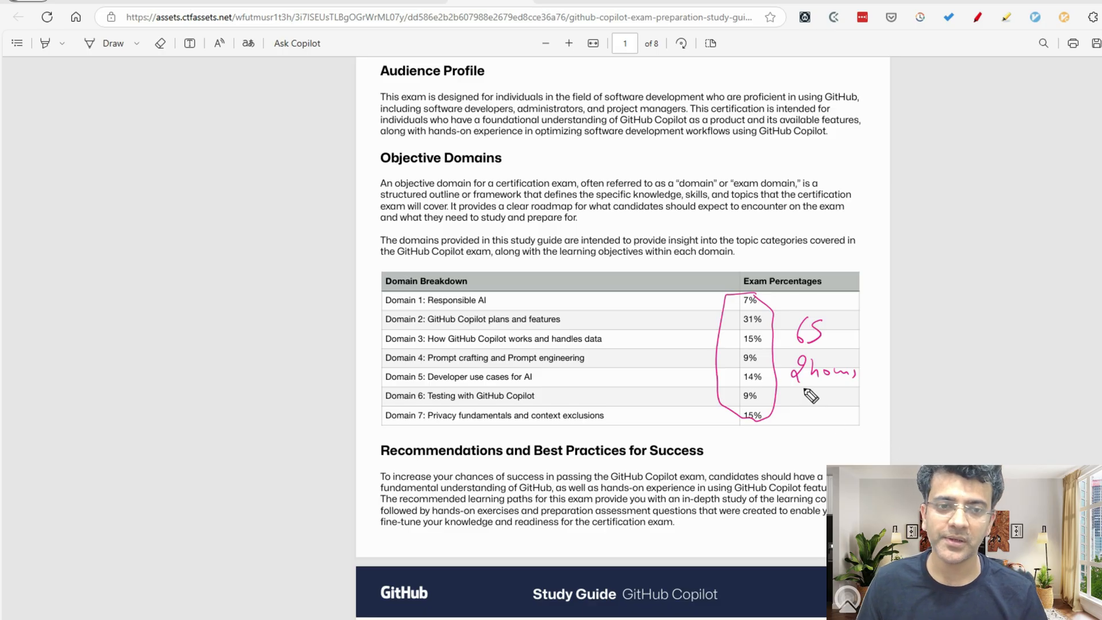
{"action": "mouse_move", "coordinate": [831, 388]}
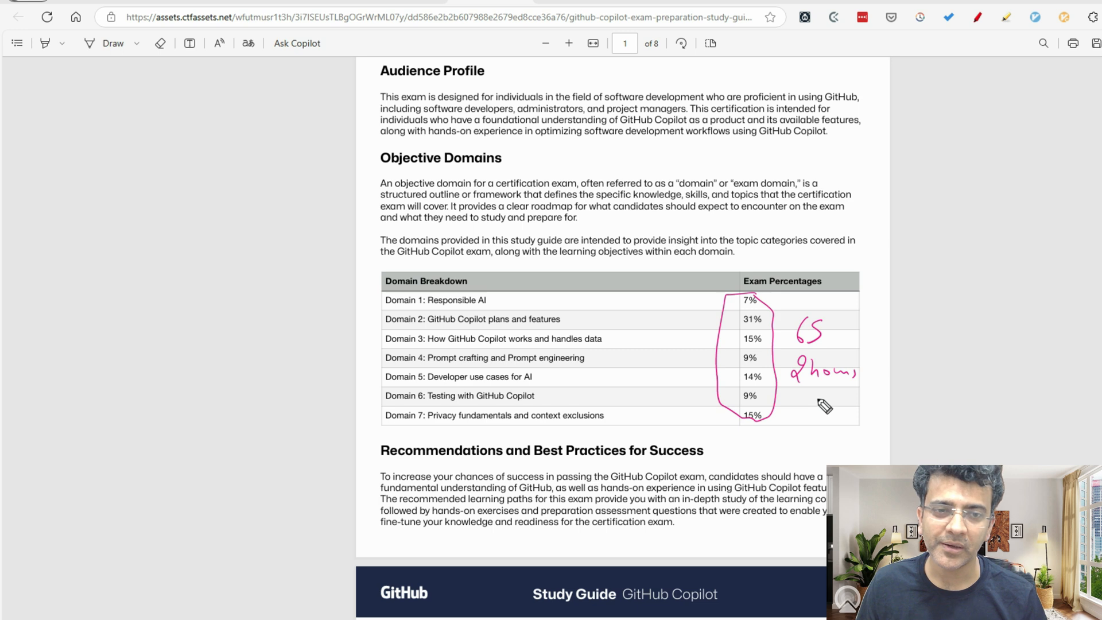
{"action": "mouse_move", "coordinate": [661, 156]}
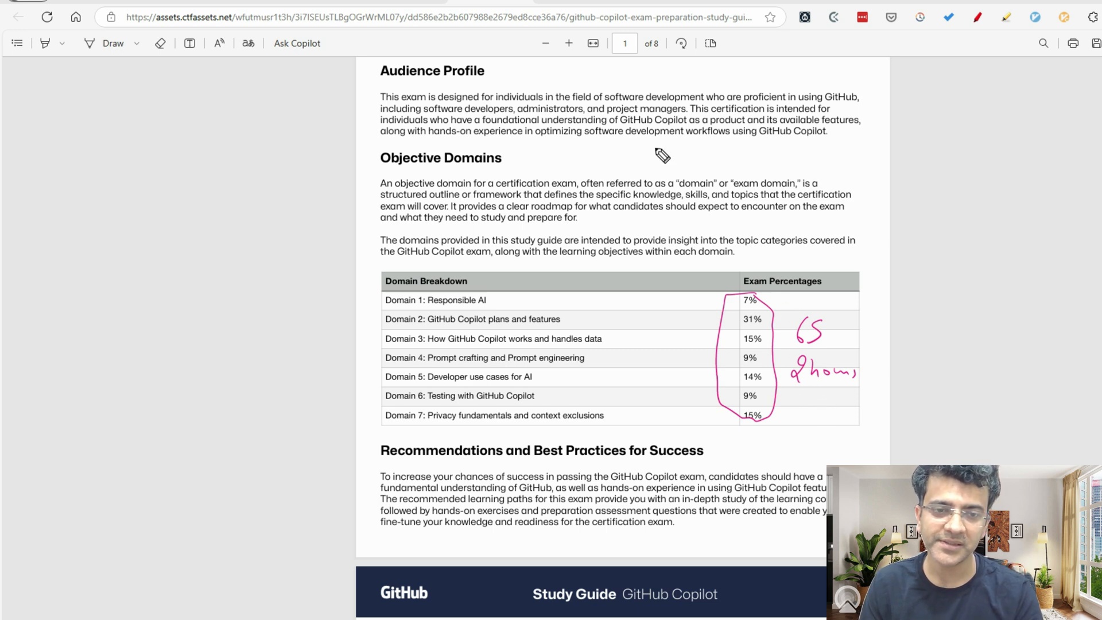
{"action": "mouse_move", "coordinate": [595, 264]}
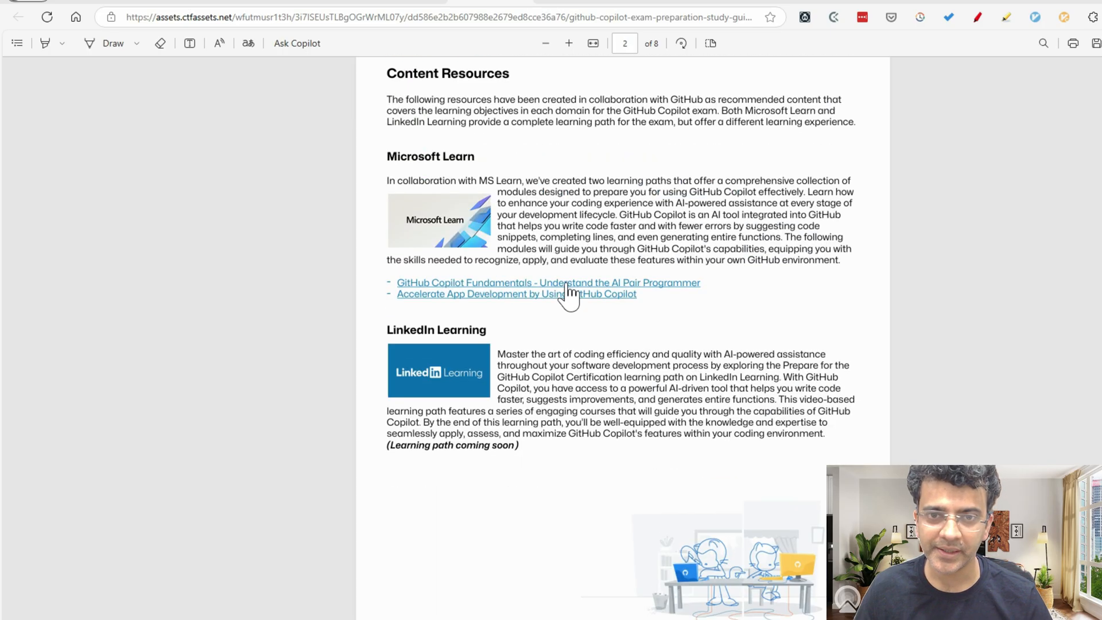
{"action": "left_click", "coordinate": [548, 282]}
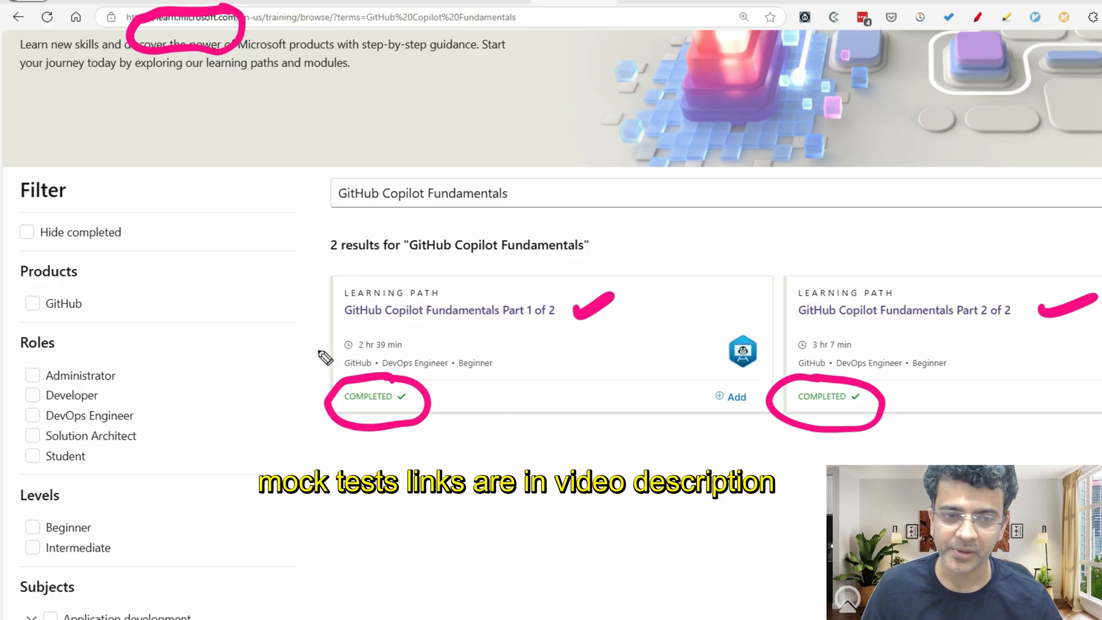
{"action": "mouse_move", "coordinate": [813, 349]}
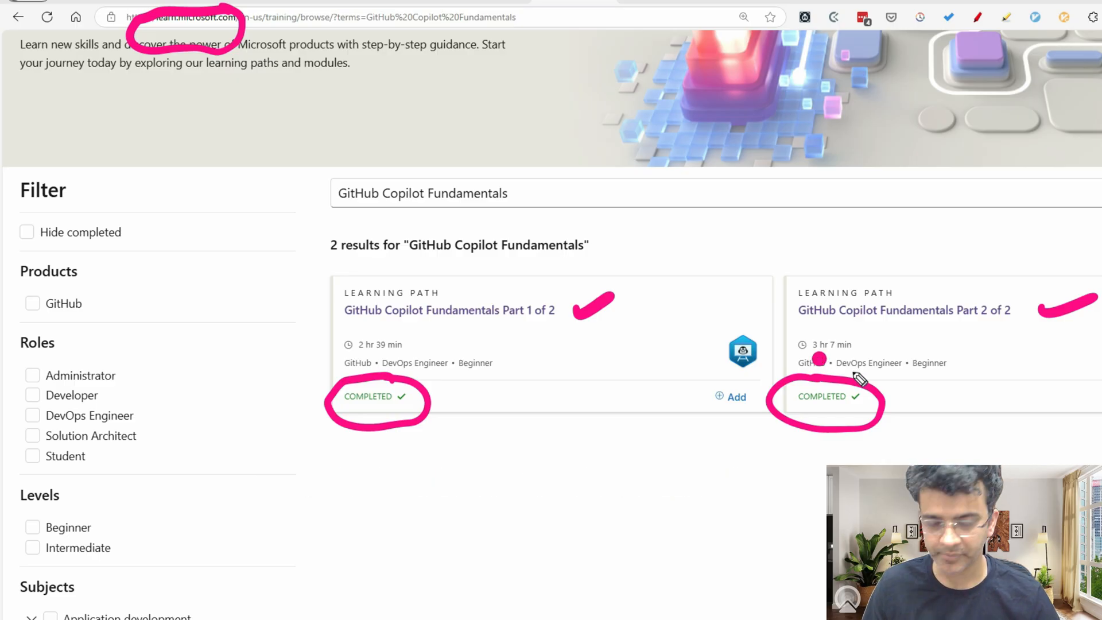
Browse the Copilot learning path modules down to 'Accelerate app development using GitHub Copilot'
{"action": "left_click", "coordinate": [449, 309]}
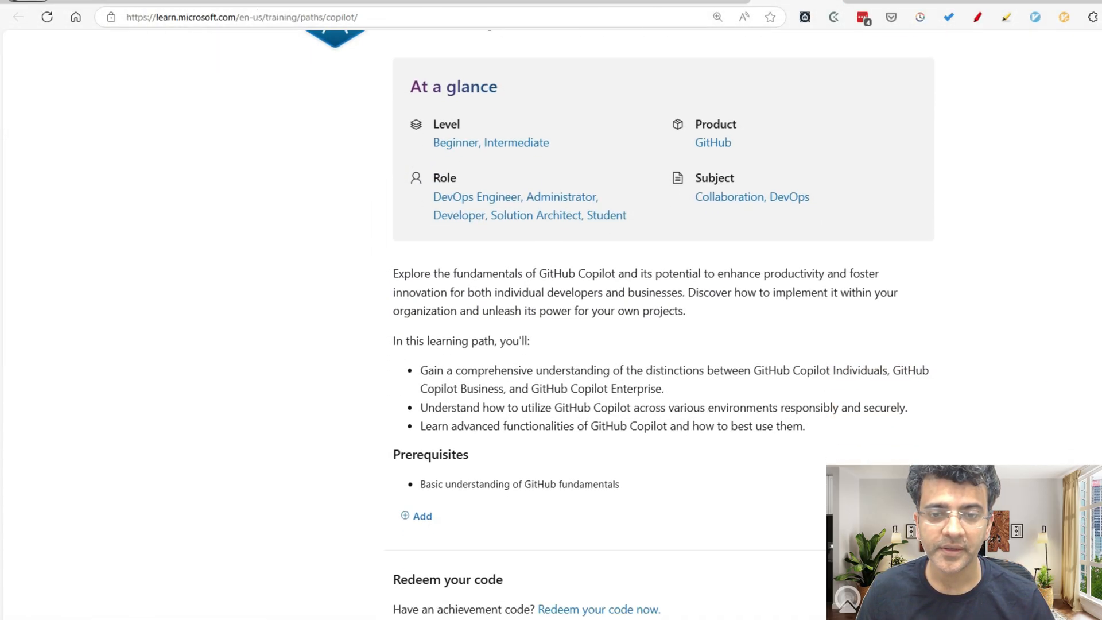
{"action": "scroll", "scroll_direction": "down", "scroll_amount": 3}
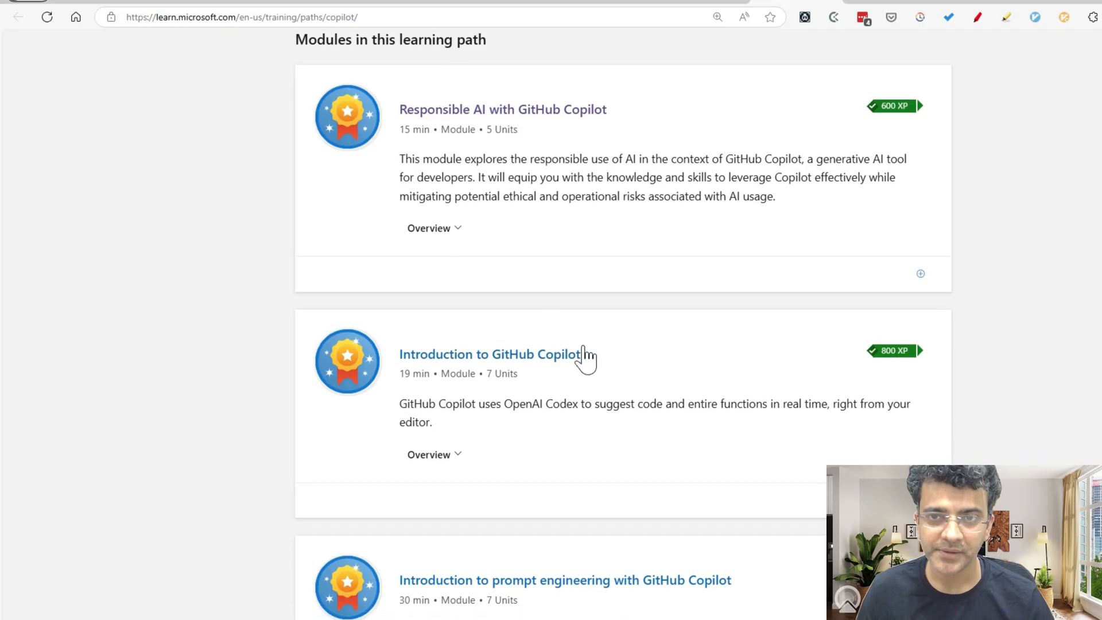
{"action": "scroll", "scroll_direction": "down", "scroll_amount": 3}
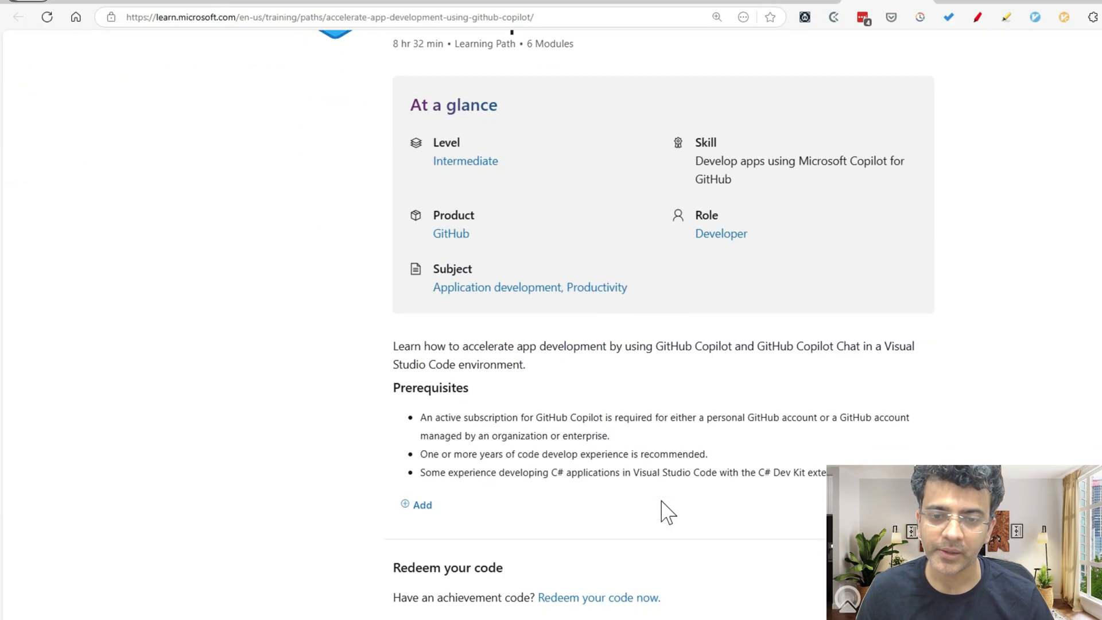
{"action": "scroll", "scroll_direction": "down", "scroll_amount": 3}
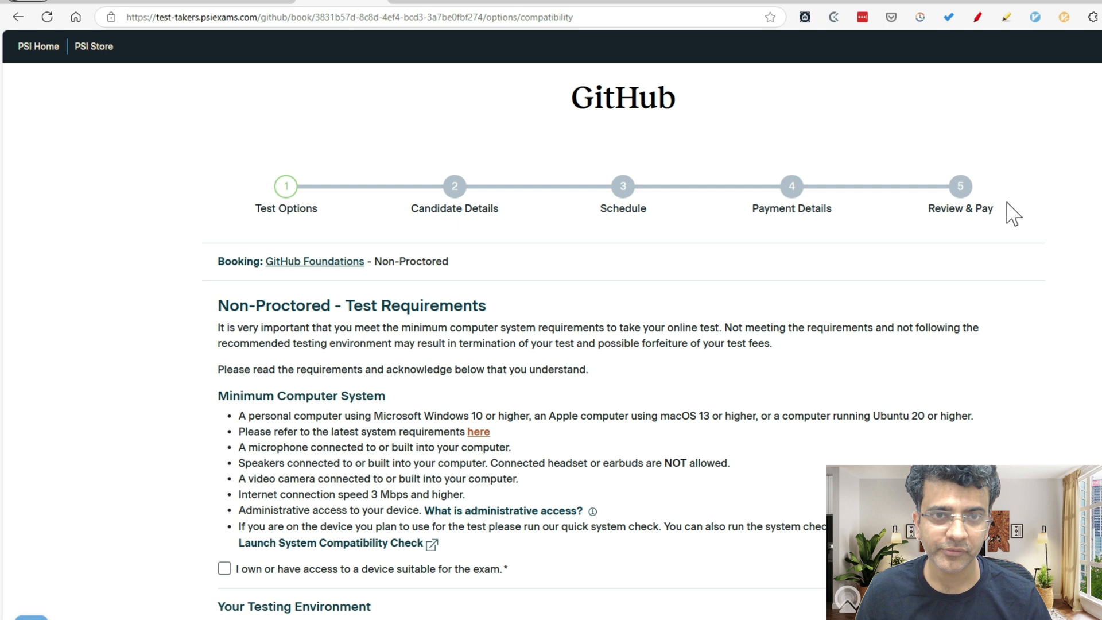
Acknowledge owning a suitable device and being able to test in a secure room
{"action": "scroll", "scroll_direction": "down", "scroll_amount": 3}
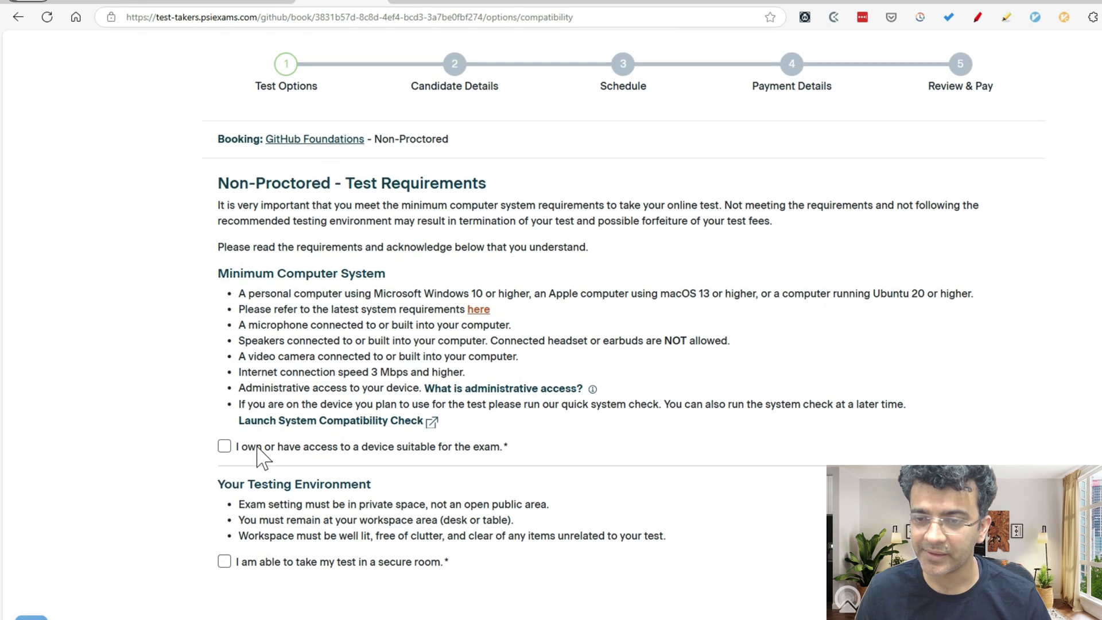
{"action": "left_click", "coordinate": [224, 445]}
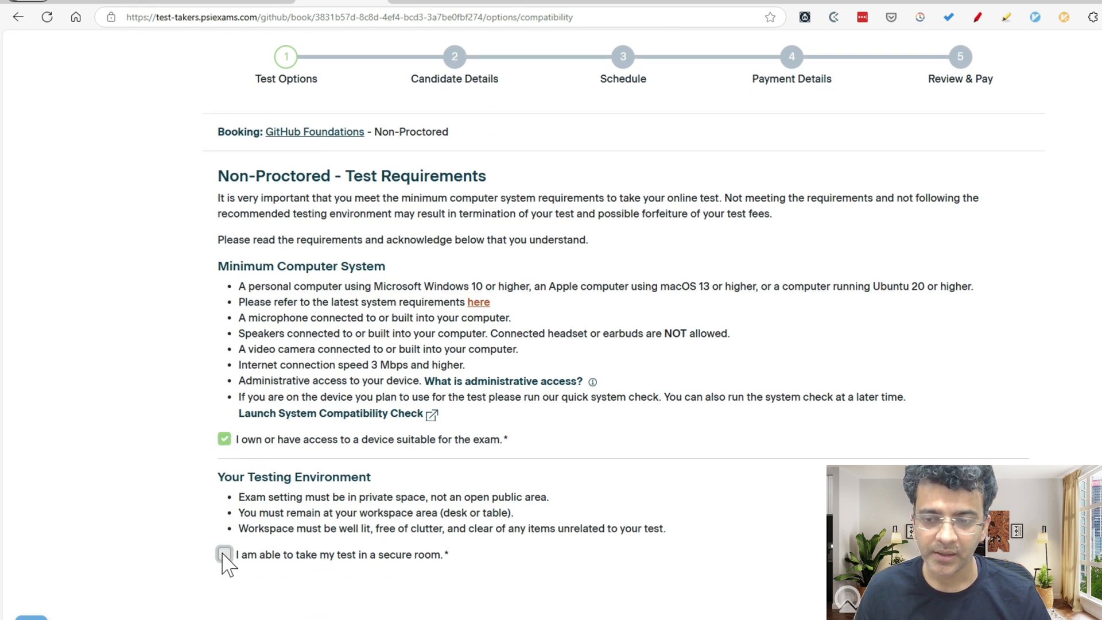
{"action": "left_click", "coordinate": [224, 554]}
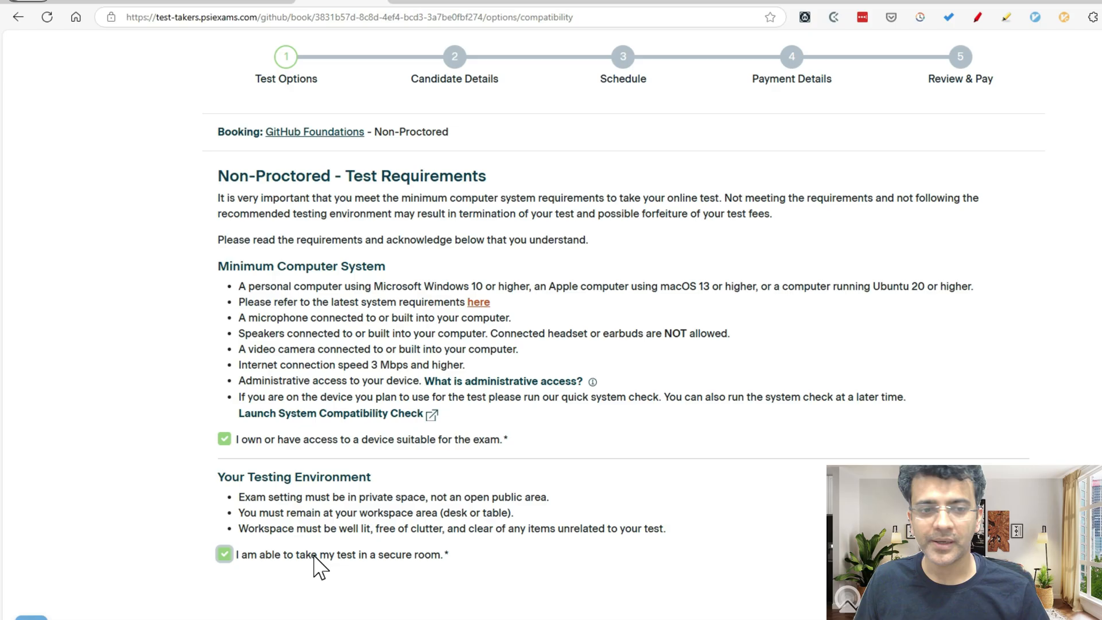
{"action": "mouse_move", "coordinate": [498, 494]}
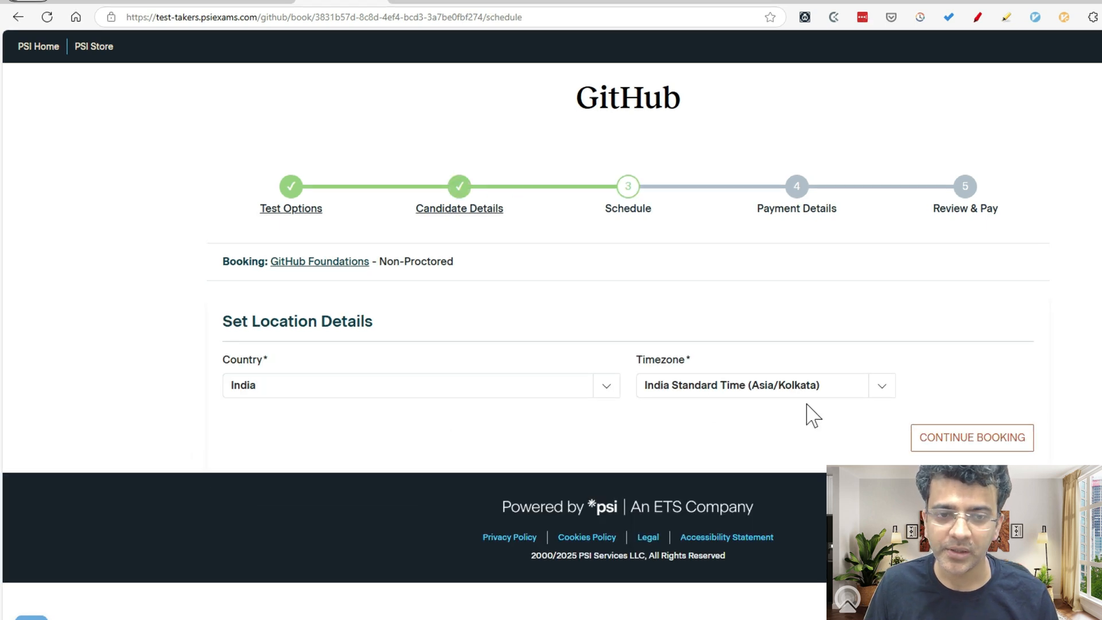
Continue the GitHub Foundations booking to Review & Pay, showing the $49.00 discount and $0.00 total
{"action": "left_click", "coordinate": [970, 437]}
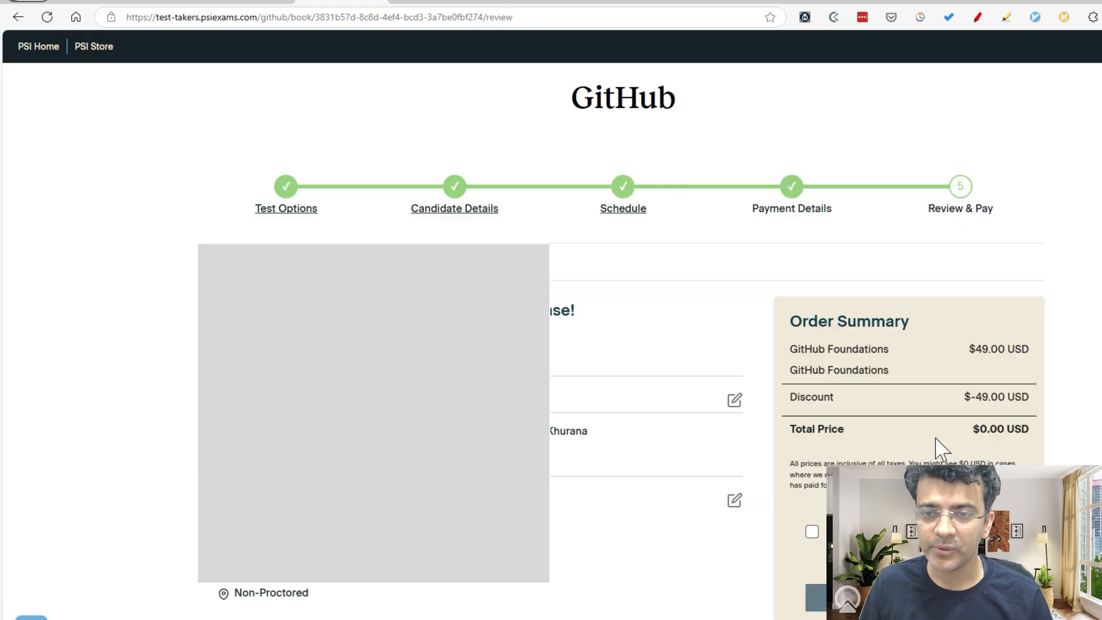
{"action": "scroll", "scroll_direction": "down", "scroll_amount": 3}
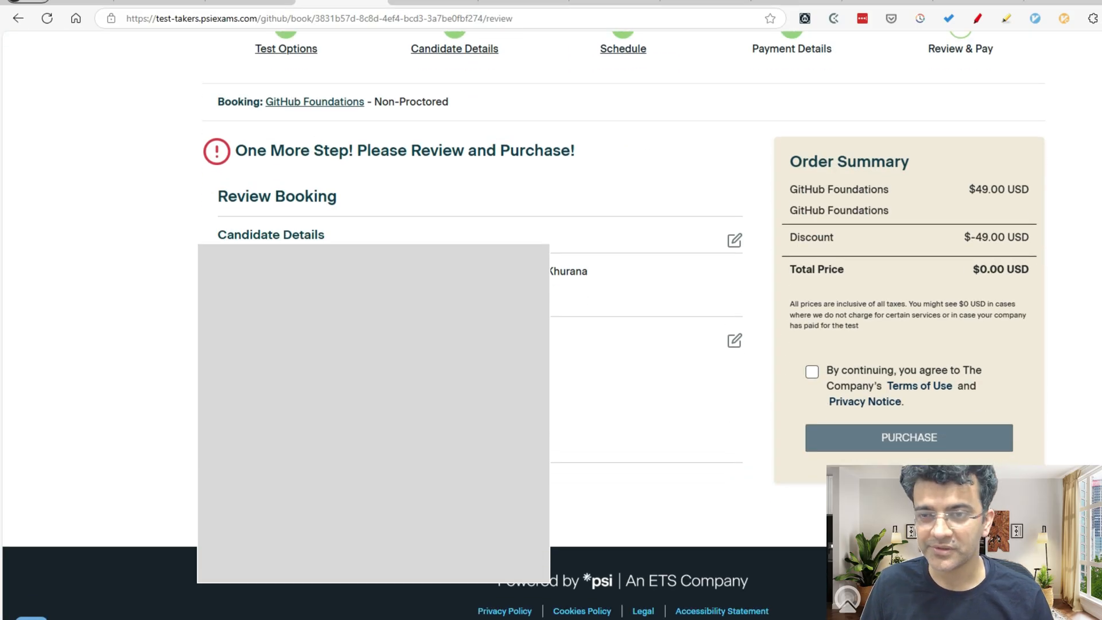
{"action": "scroll", "scroll_direction": "up", "scroll_amount": 3}
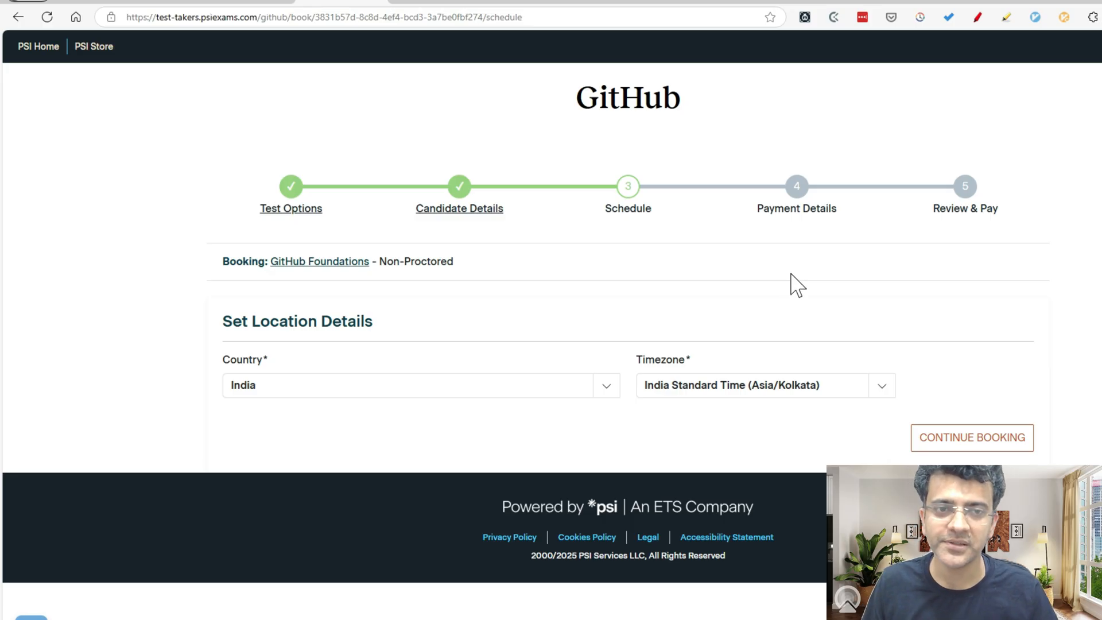
{"action": "left_click", "coordinate": [971, 437]}
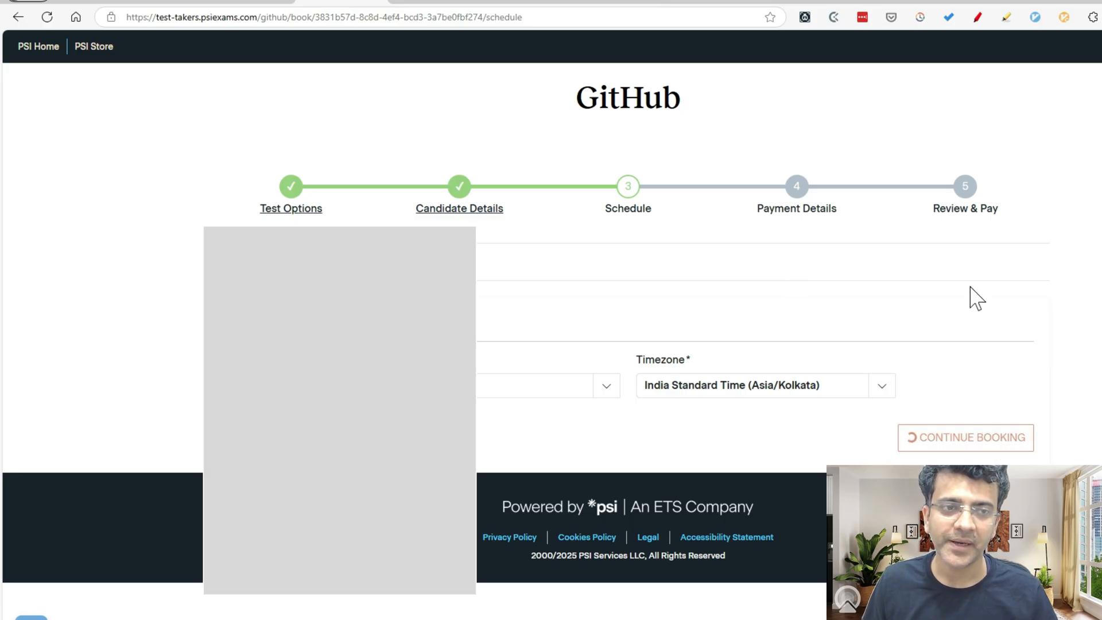
{"action": "left_click", "coordinate": [965, 437]}
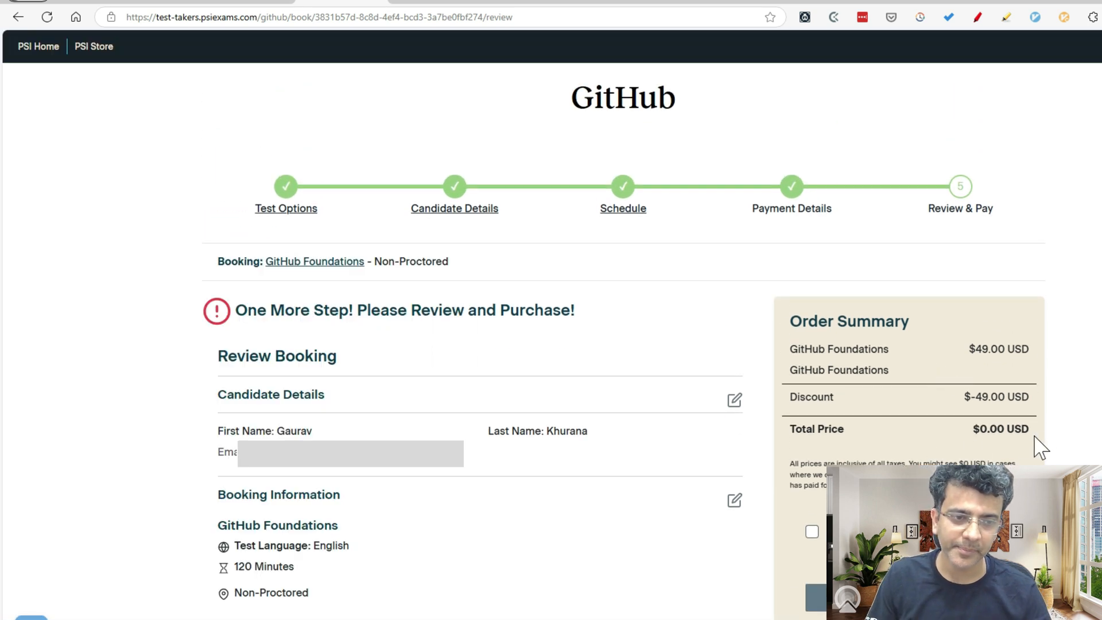
{"action": "mouse_move", "coordinate": [1012, 458]}
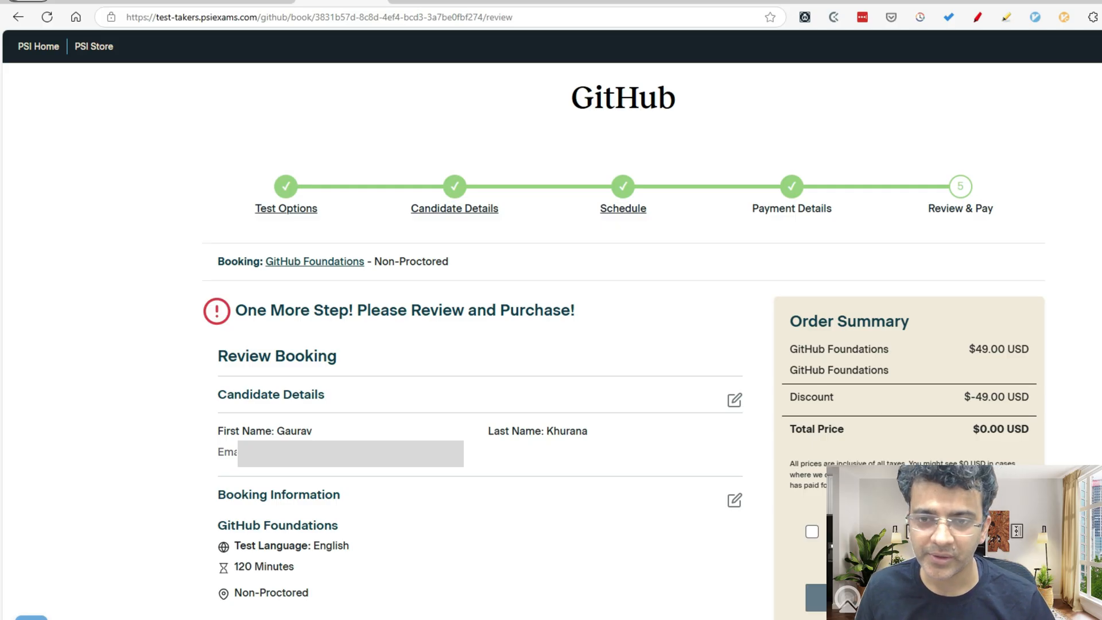
{"action": "mouse_move", "coordinate": [1072, 334]}
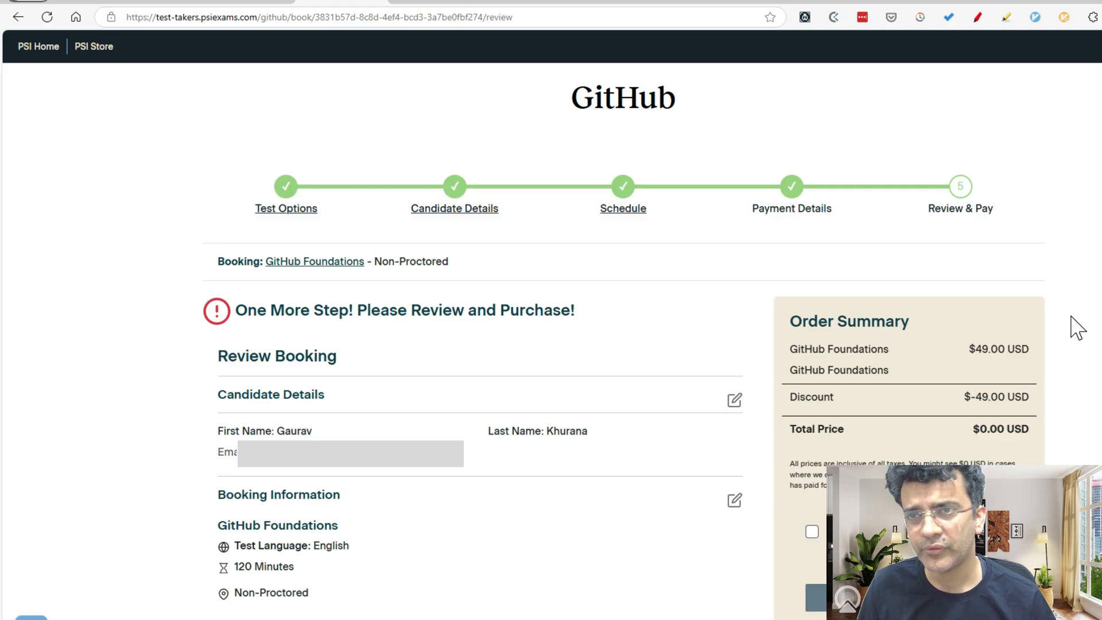
{"action": "mouse_move", "coordinate": [1058, 305]}
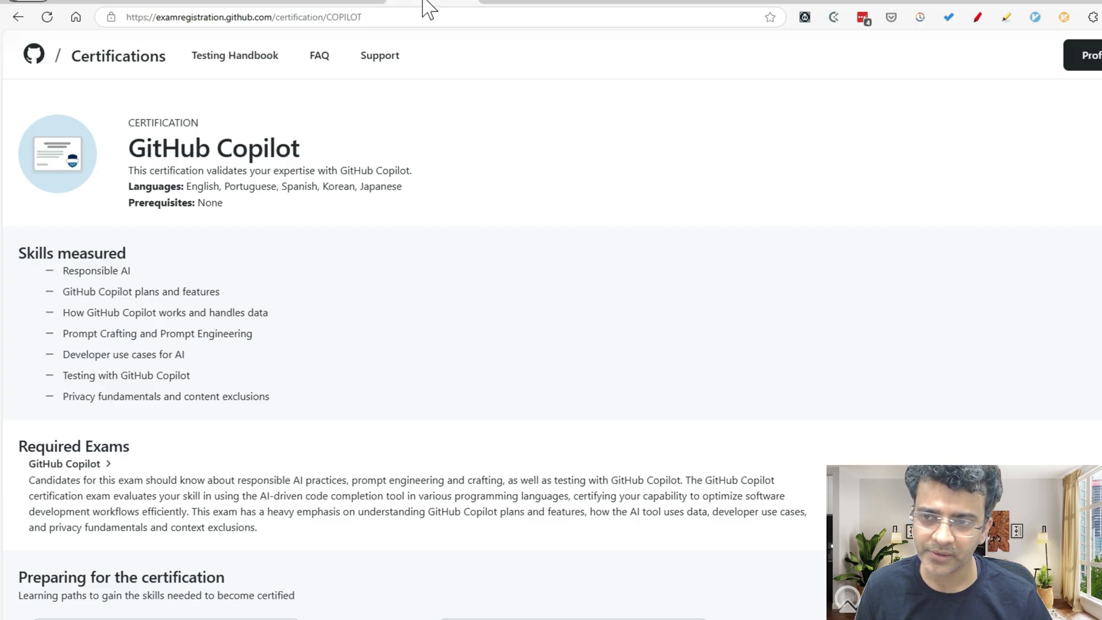
{"action": "mouse_move", "coordinate": [576, 358]}
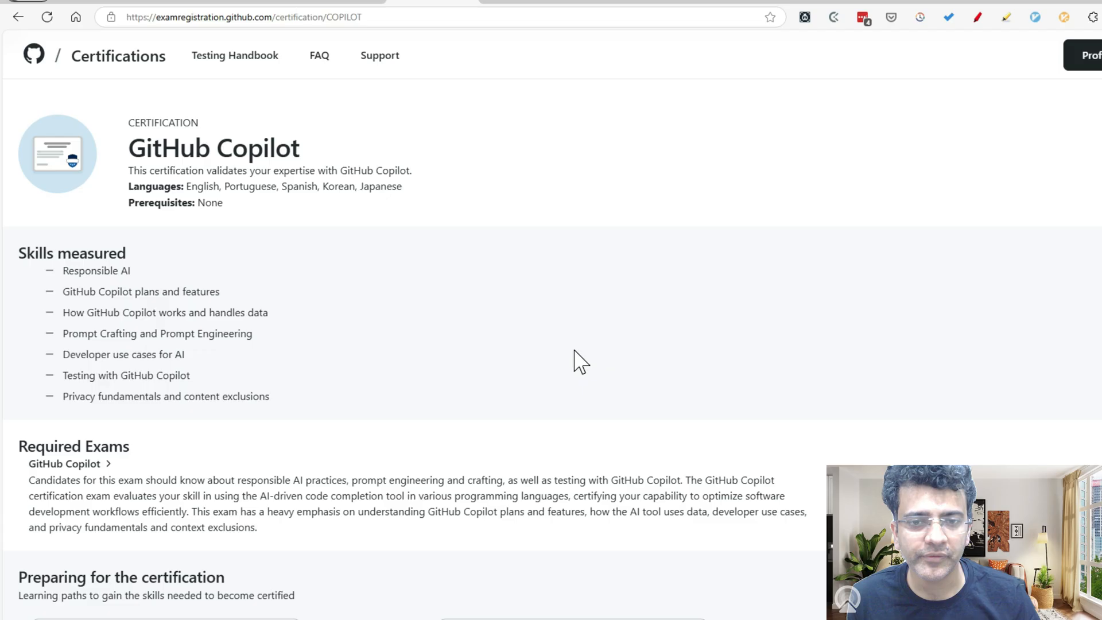
{"action": "mouse_move", "coordinate": [583, 349]}
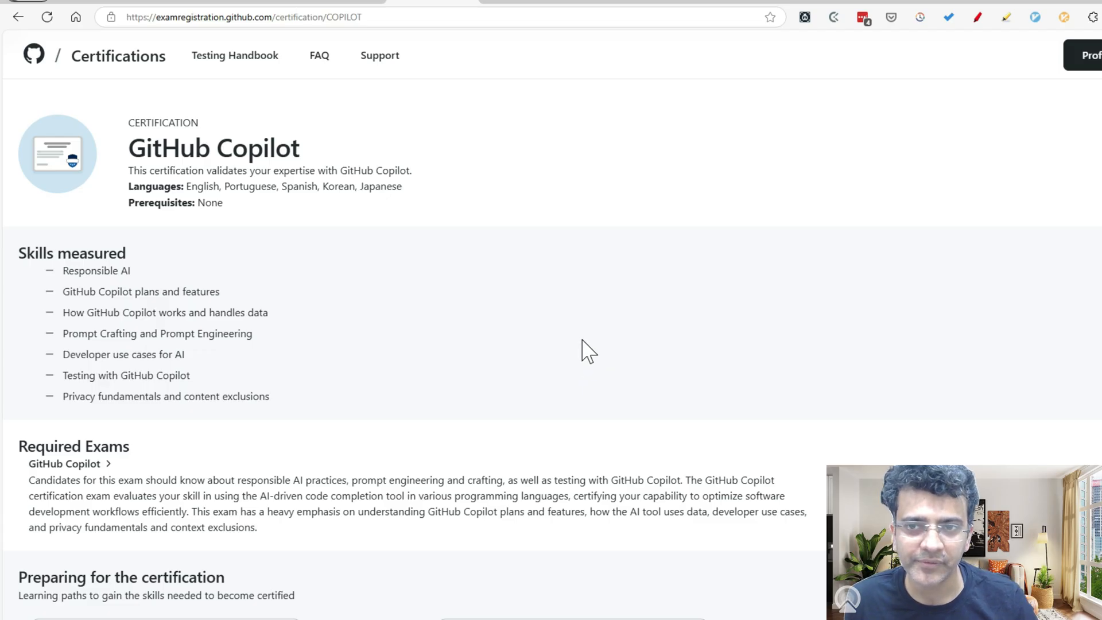
{"action": "mouse_move", "coordinate": [589, 361]}
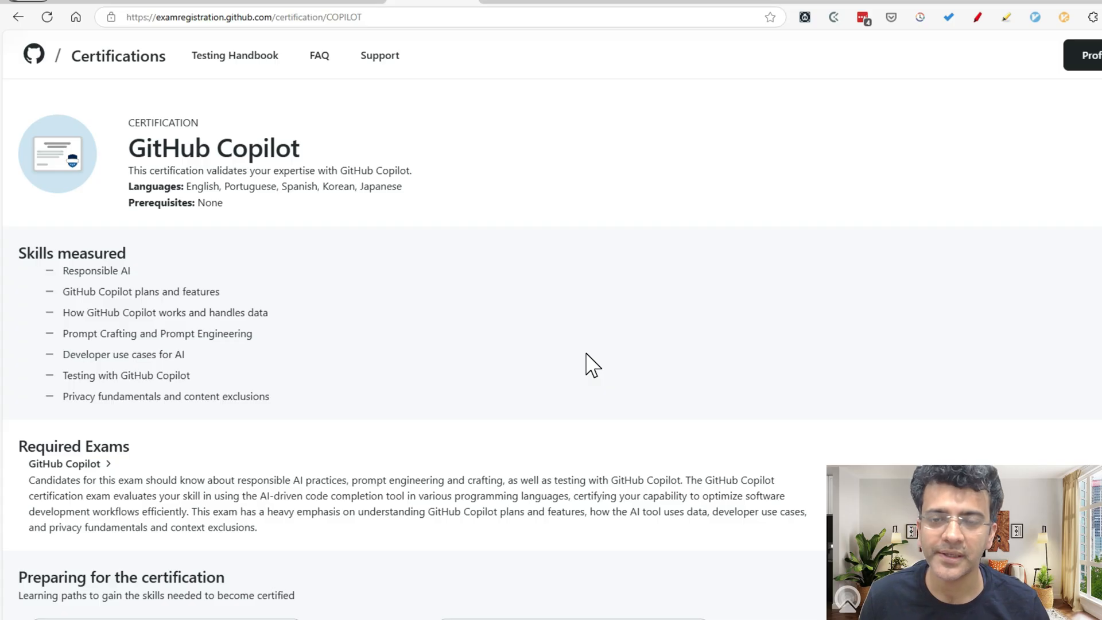
{"action": "mouse_move", "coordinate": [593, 361]}
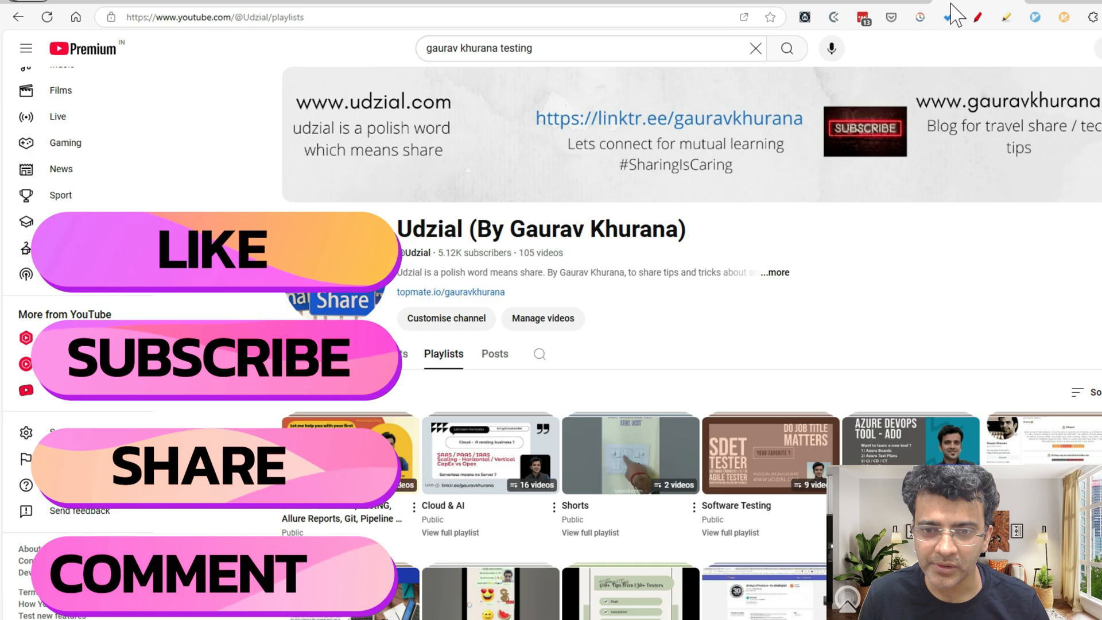
{"action": "mouse_move", "coordinate": [647, 106]}
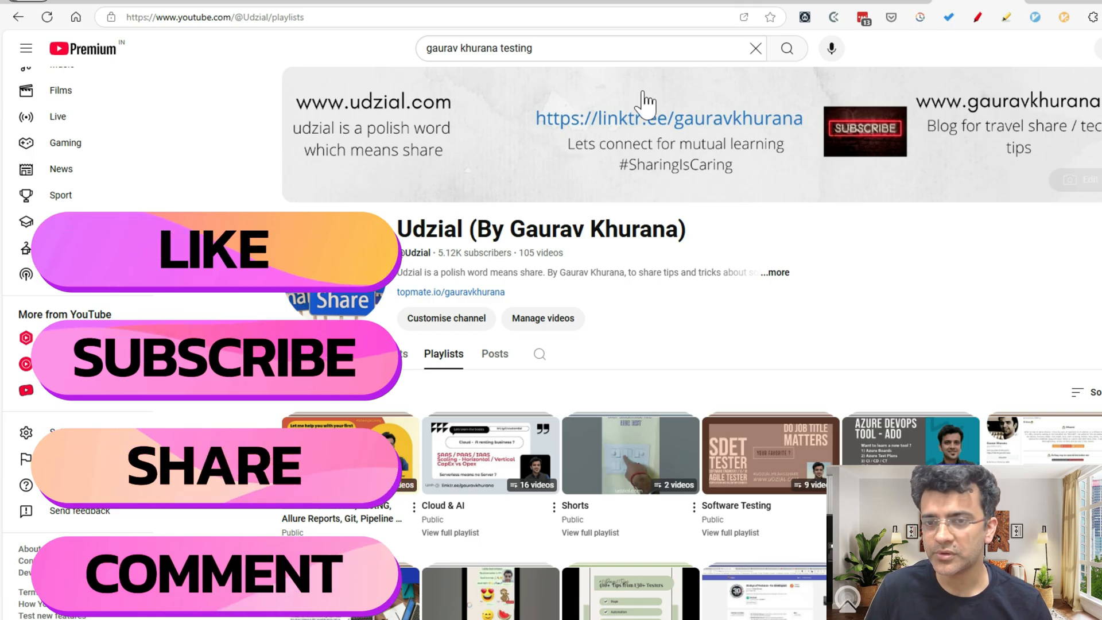